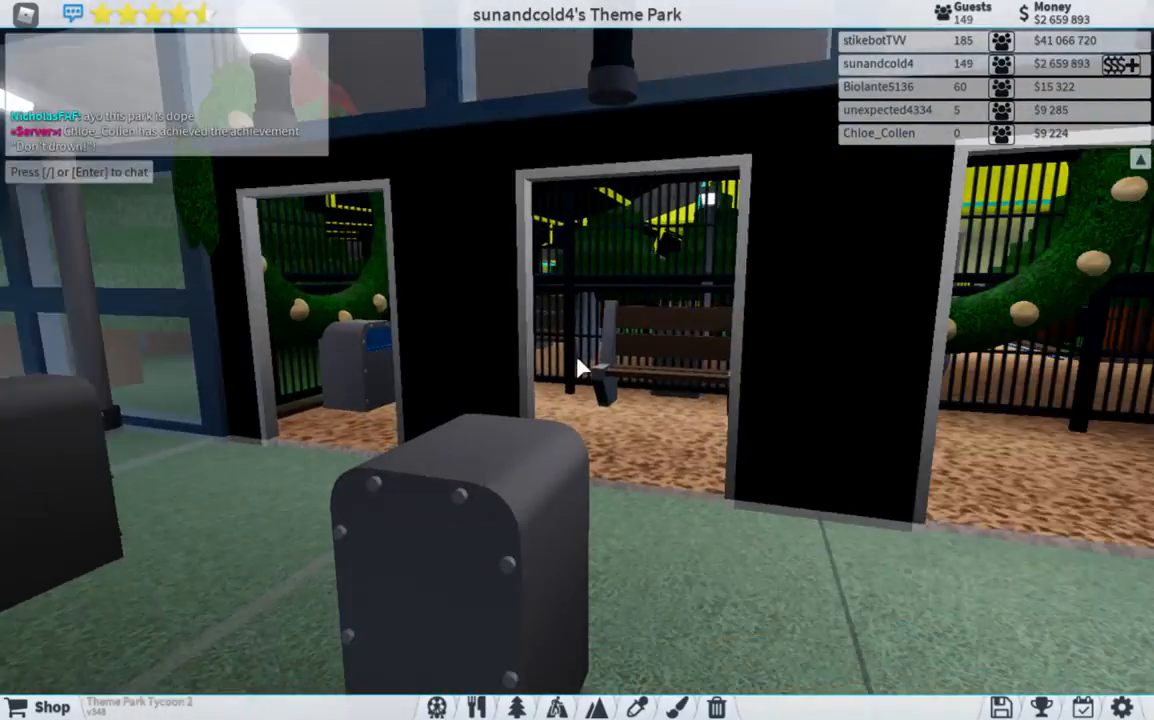
pyautogui.moveTo(580, 370)
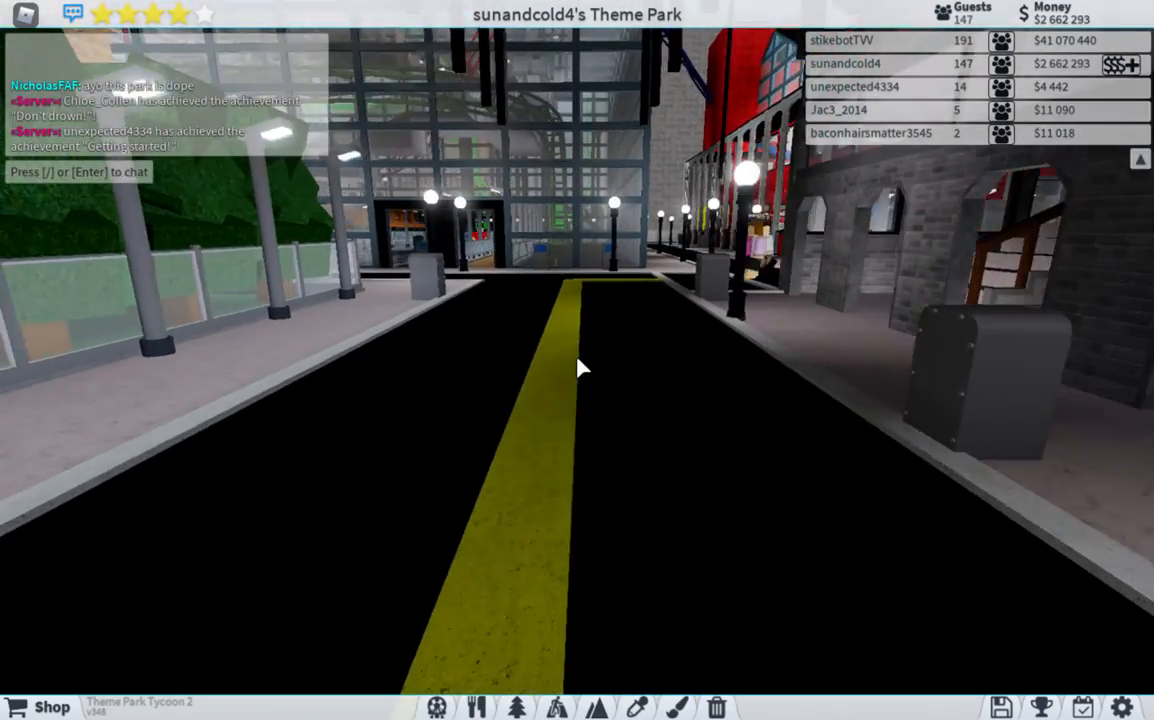
pyautogui.moveTo(584, 368)
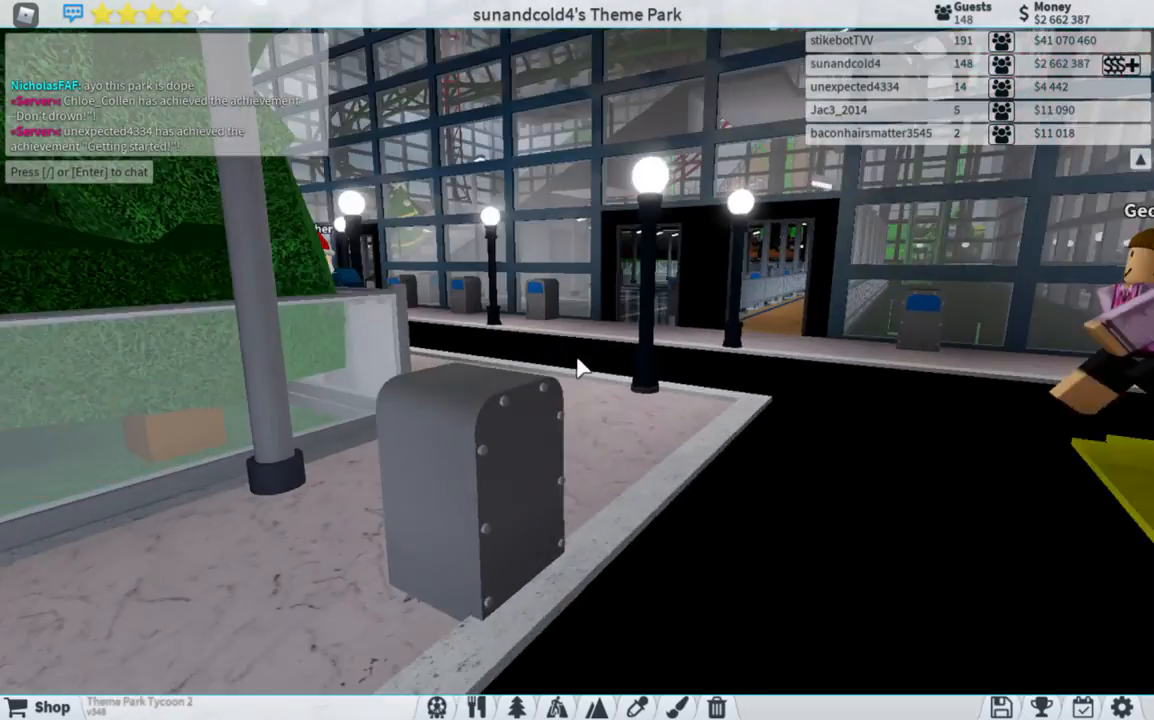